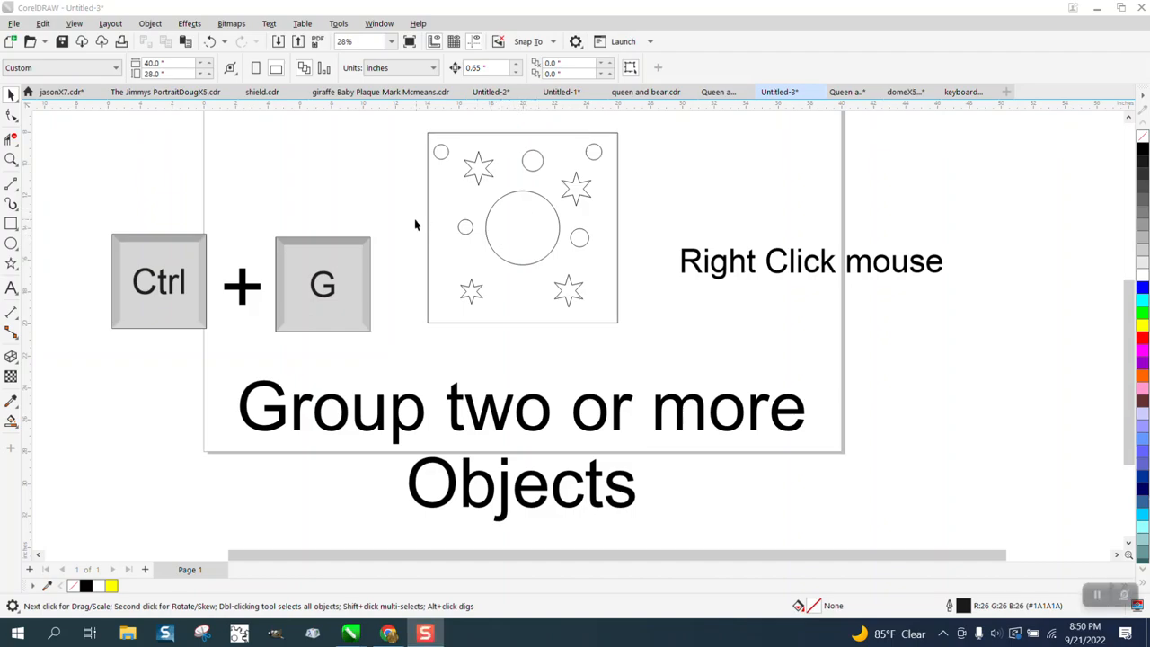
pyautogui.moveTo(191, 253)
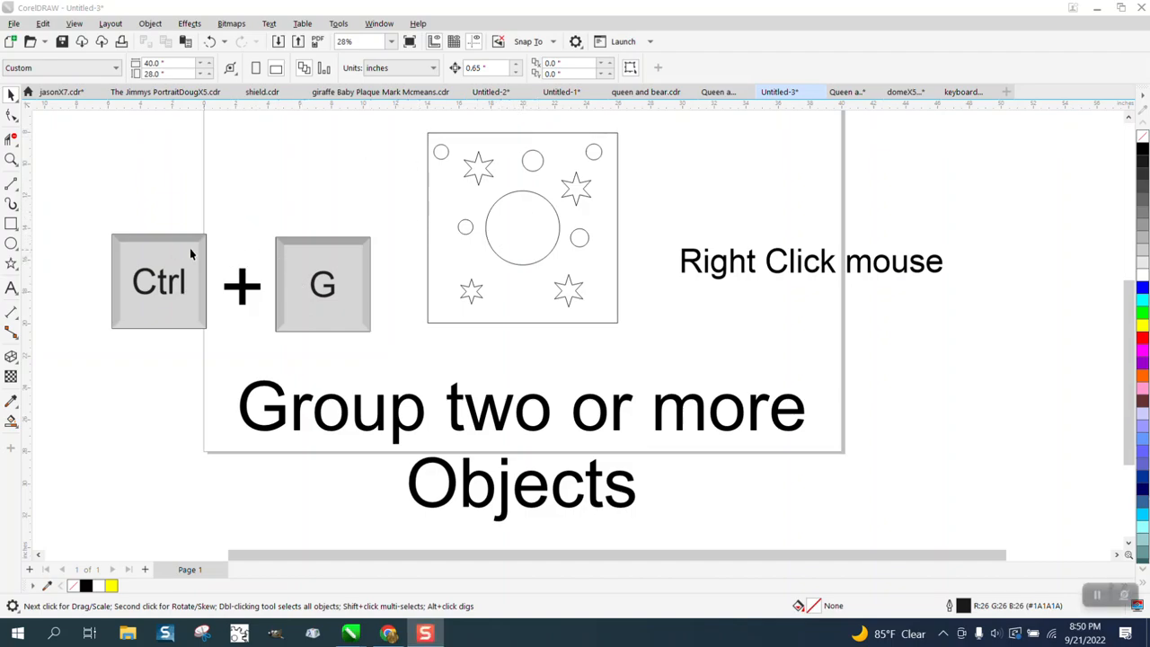
pyautogui.moveTo(381, 259)
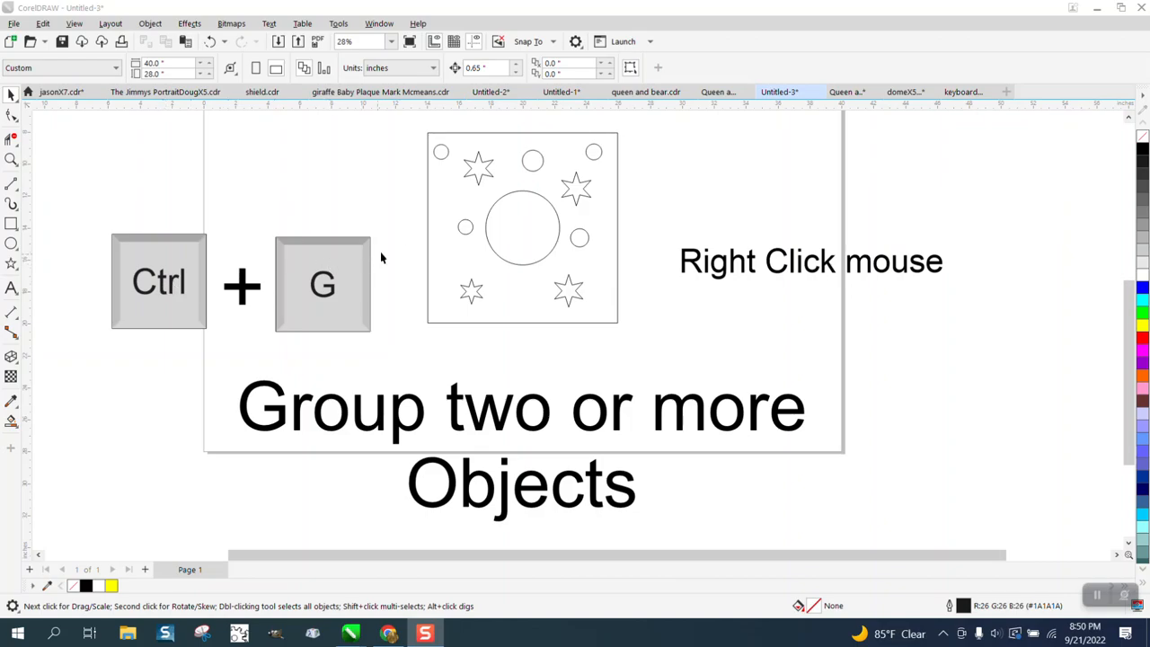
pyautogui.moveTo(526, 258)
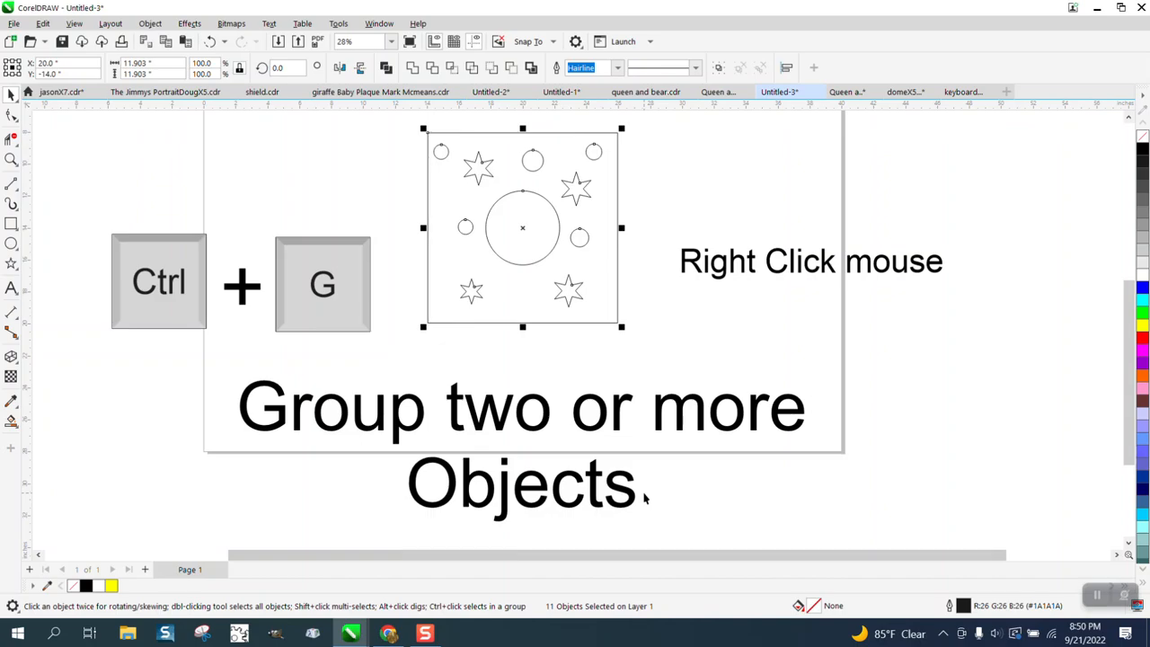
# Group the 11 circles and stars with Ctrl+G, then open the Object menu to ungroup.
pyautogui.press('ctrl+g')
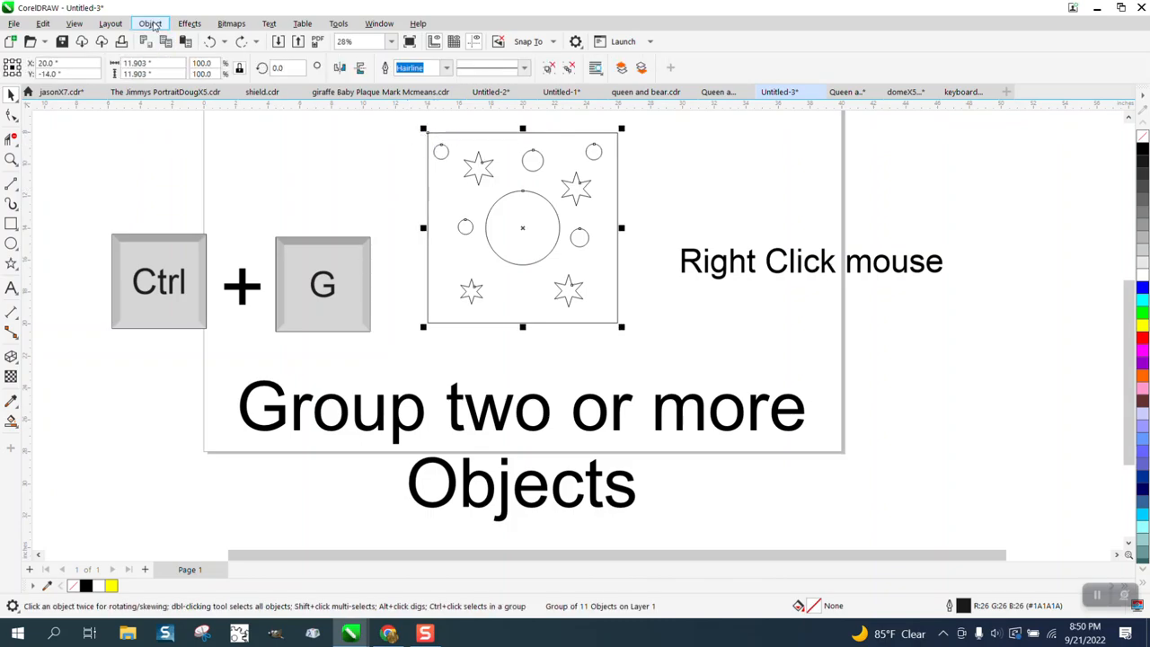
pyautogui.click(150, 23)
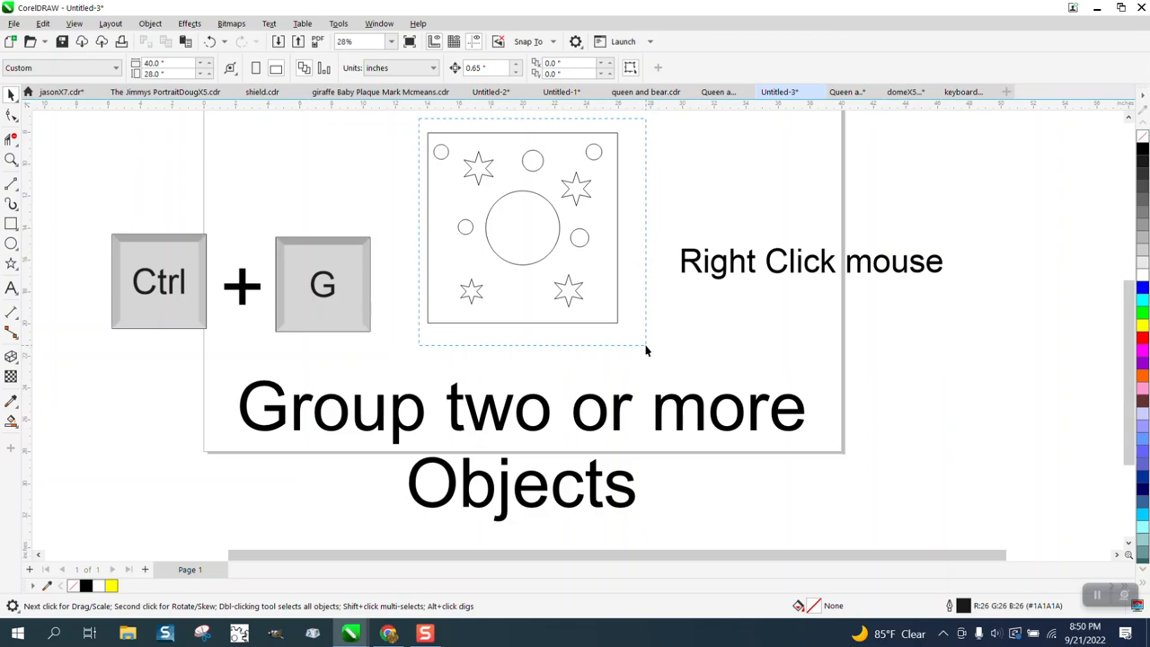
# Regroup the circles and stars, then drag the group back to its original place.
pyautogui.click(150, 24)
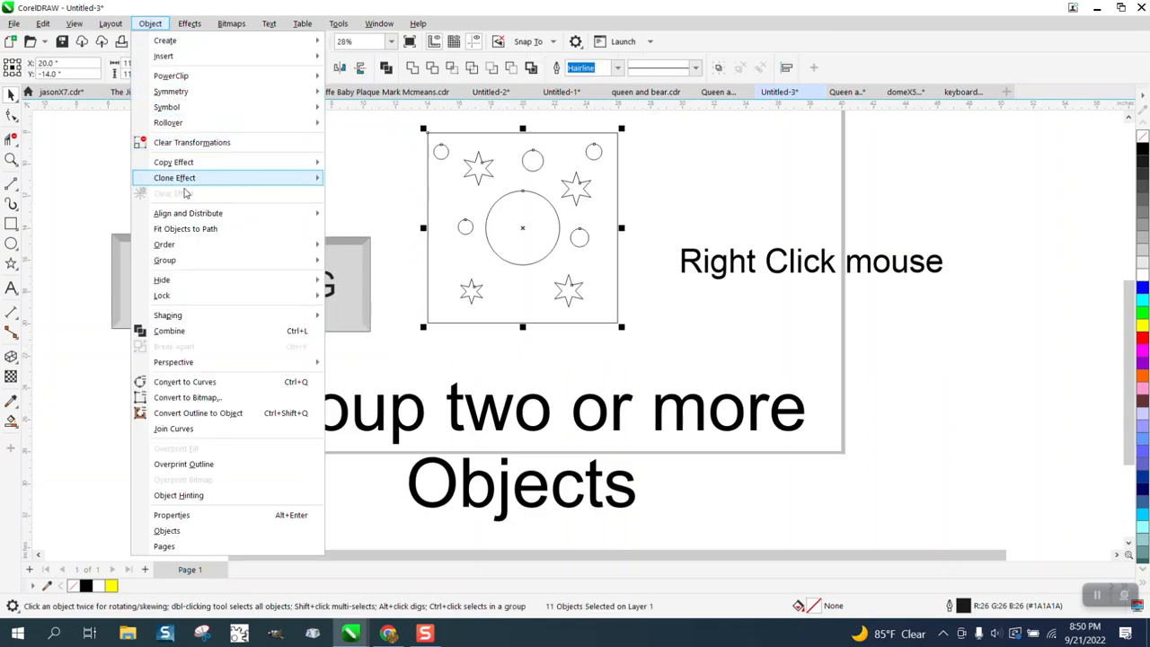
pyautogui.press('ctrl+g')
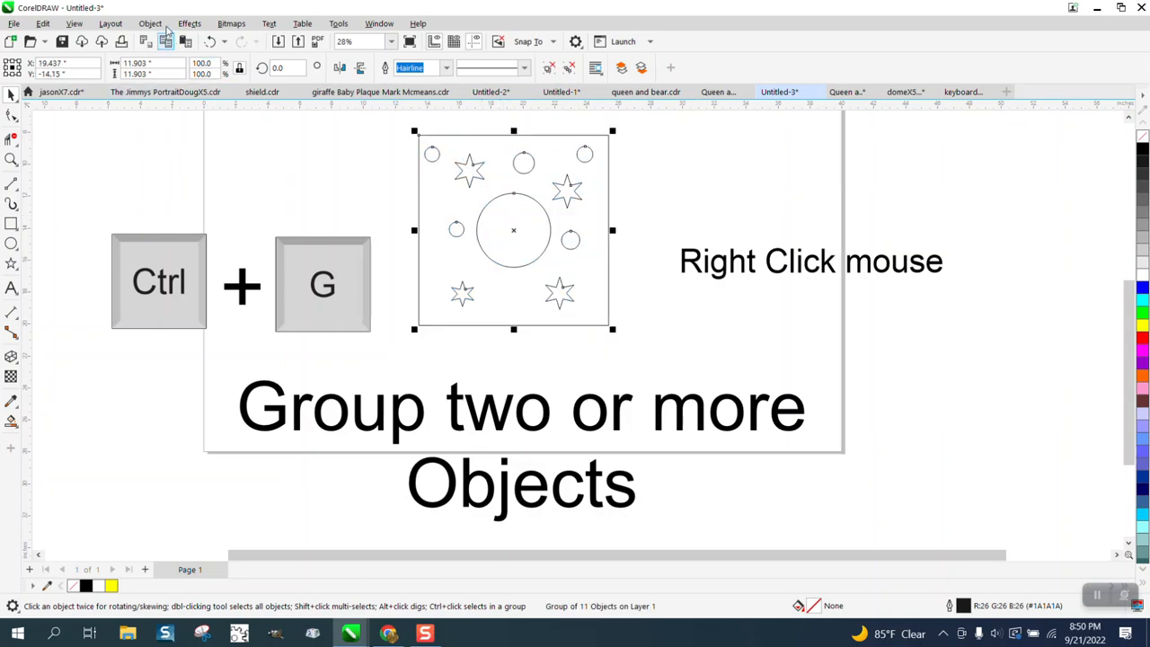
pyautogui.moveTo(513, 230); pyautogui.dragTo(523, 267)
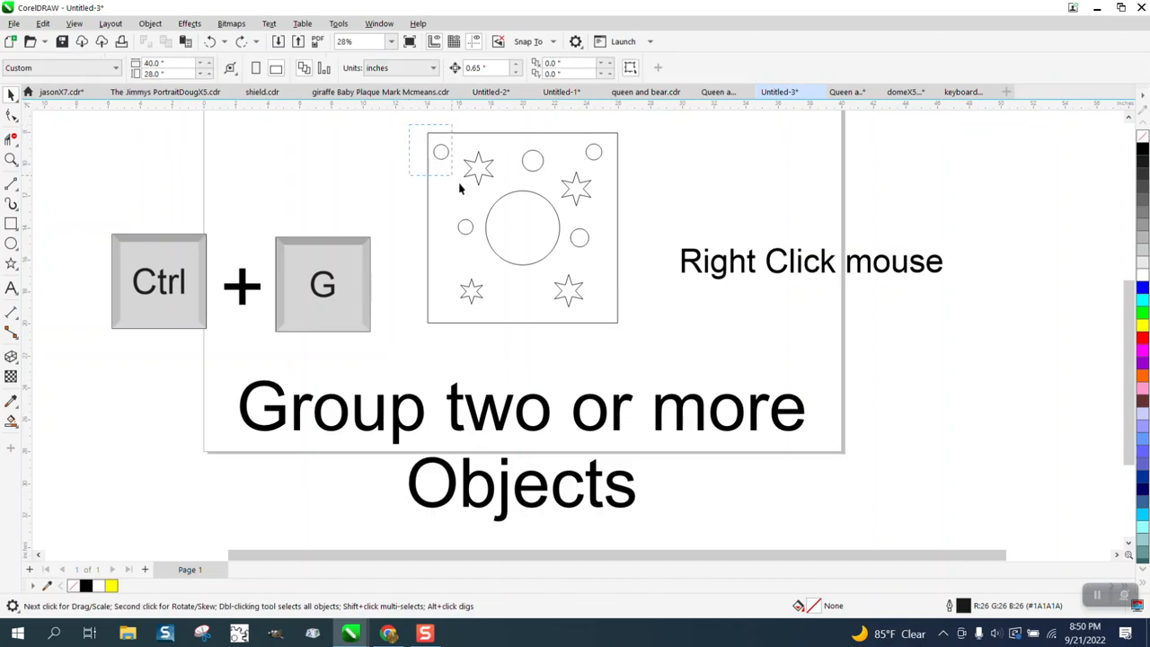
# Ungroup the 11 circles and stars via Object > Group > Ungroup.
pyautogui.press('ctrl+g')
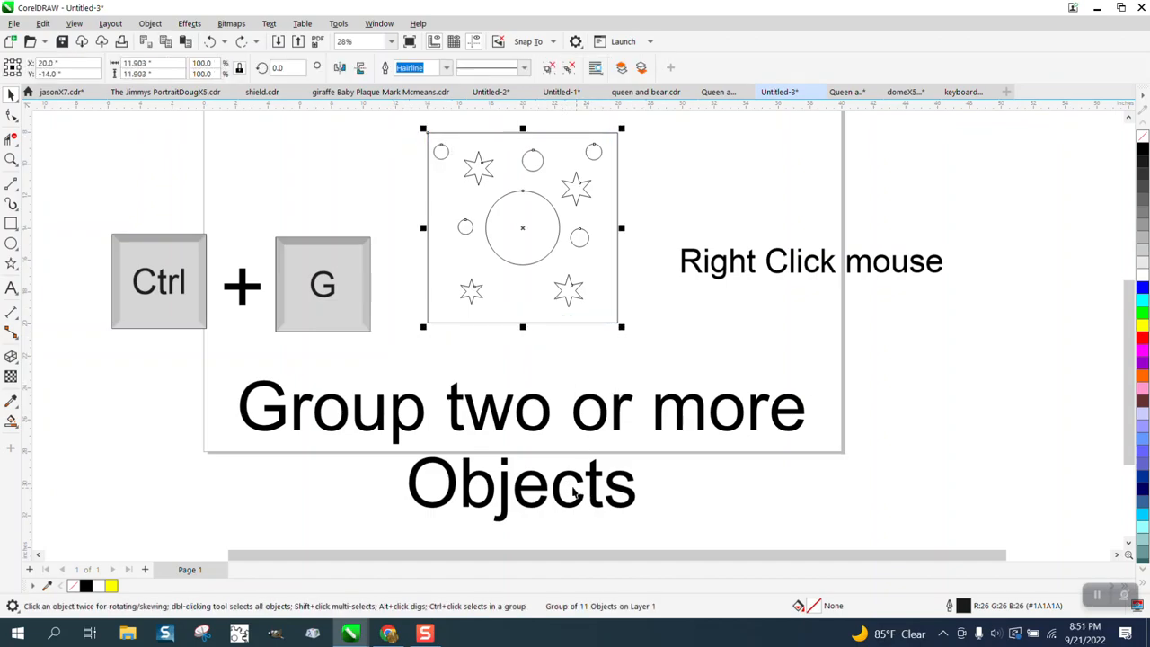
pyautogui.click(151, 23)
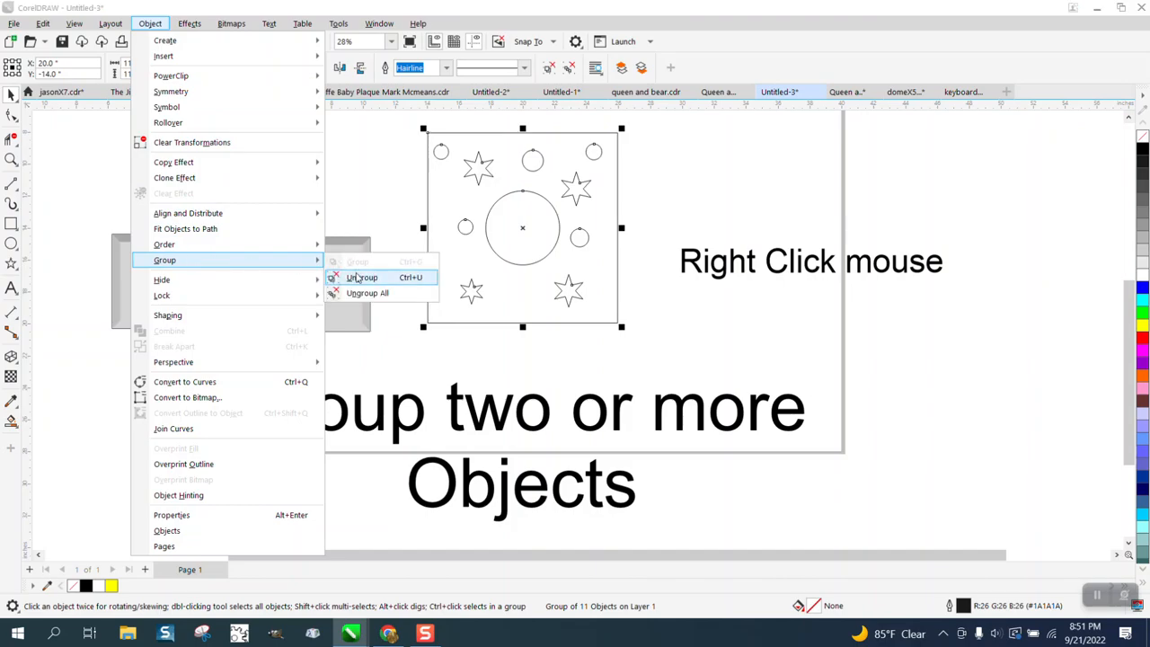
pyautogui.click(362, 277)
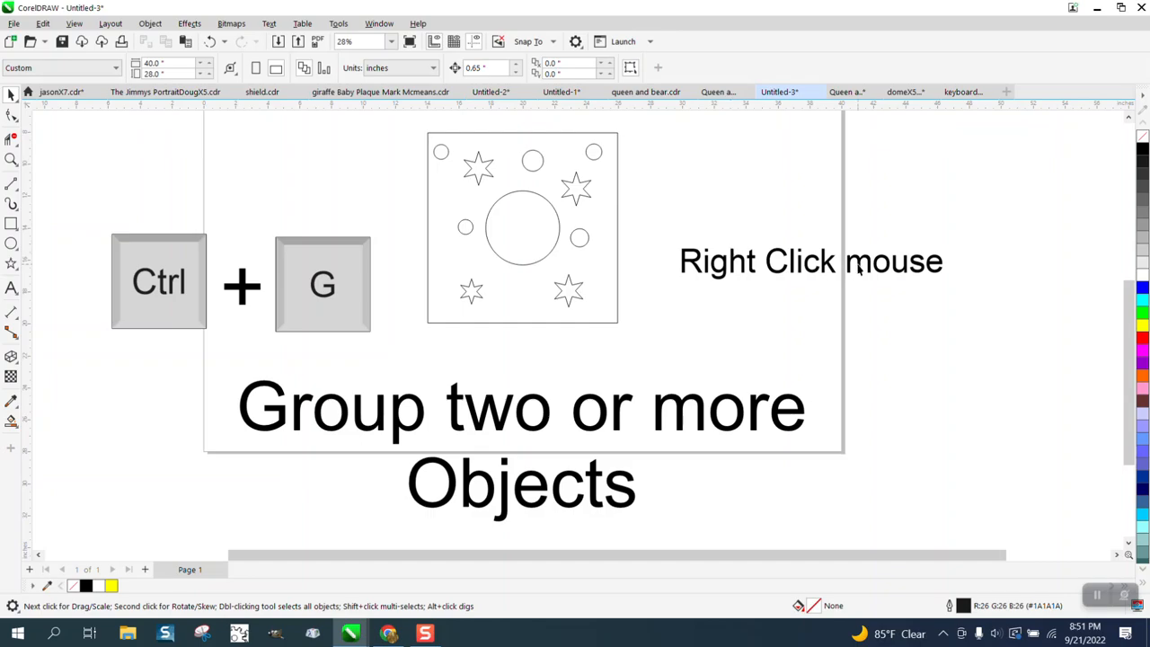
pyautogui.moveTo(416, 124)
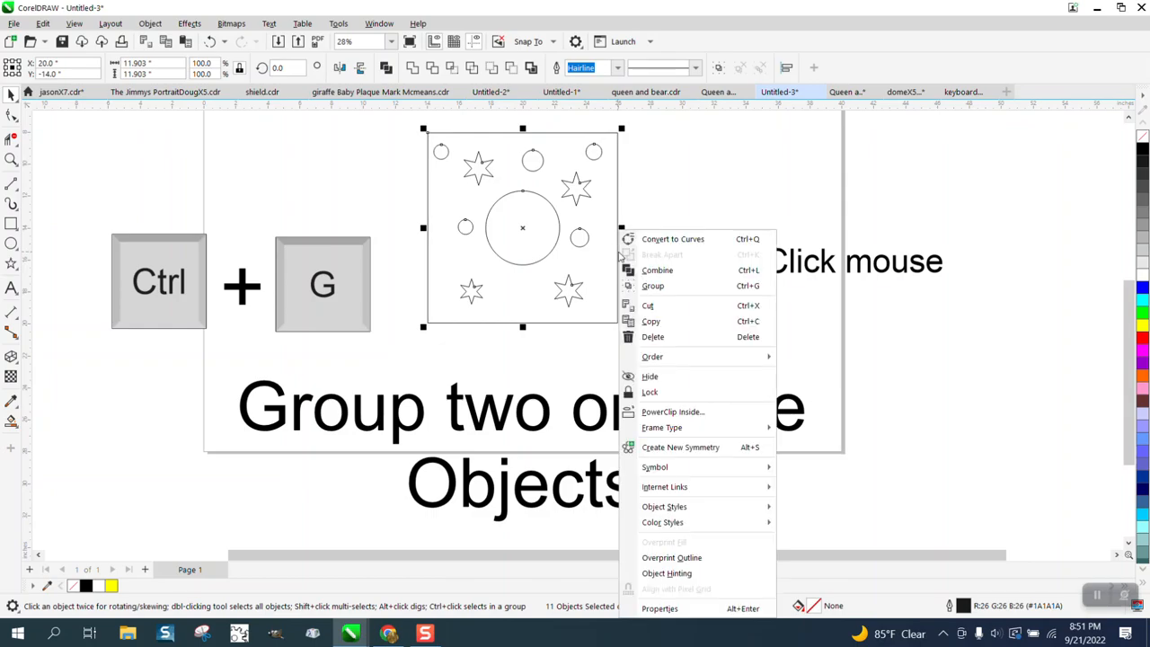
pyautogui.moveTo(653, 285)
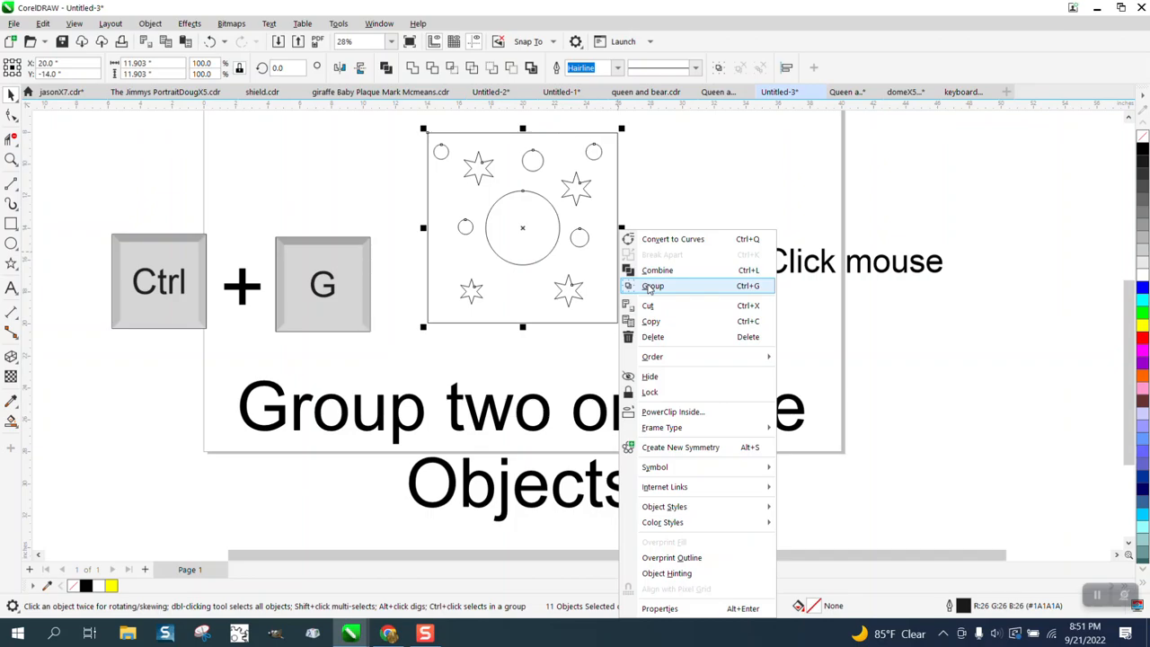
# Choose Group from the right-click menu to rejoin the 11 circles and stars.
pyautogui.click(654, 286)
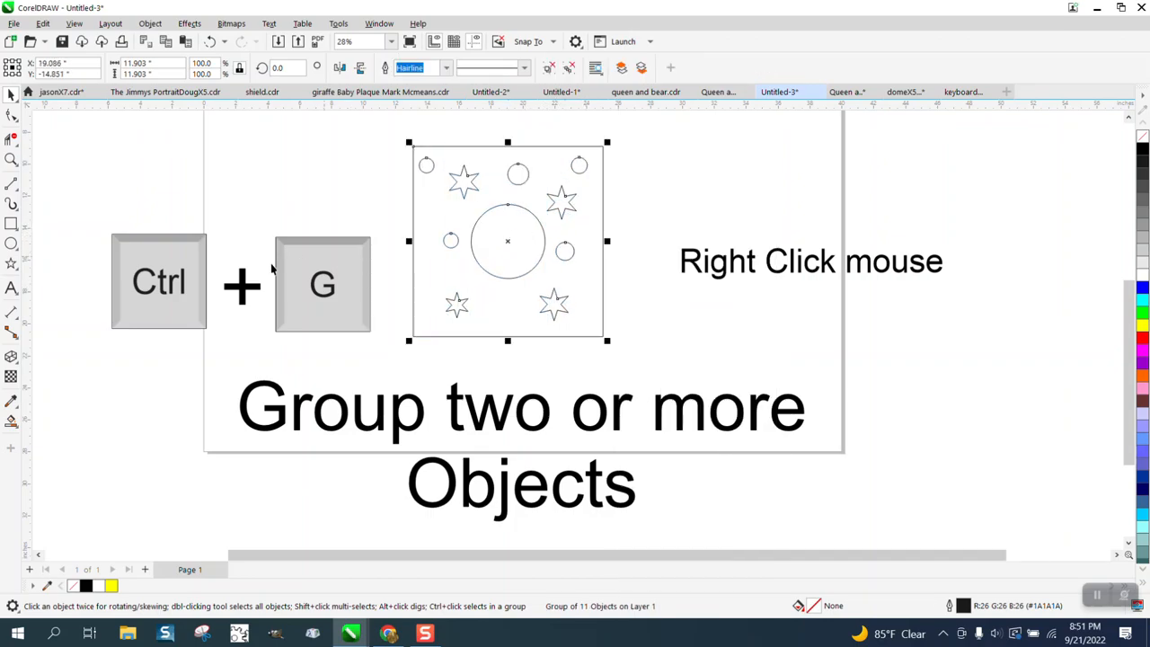
pyautogui.moveTo(303, 287)
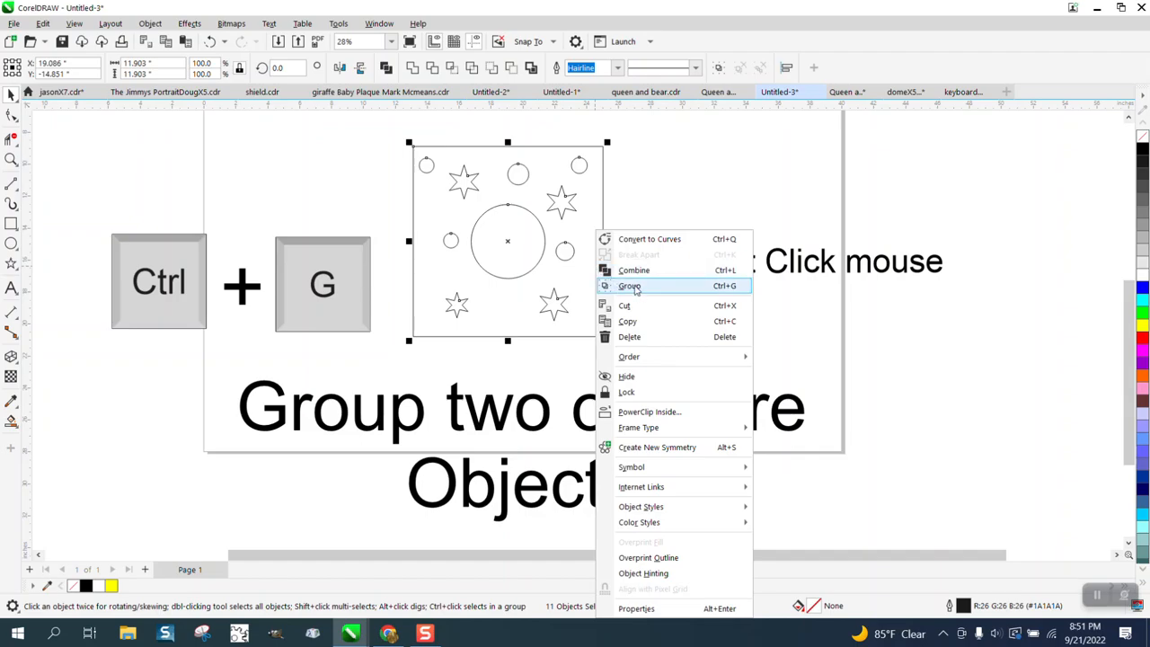
pyautogui.moveTo(629, 306)
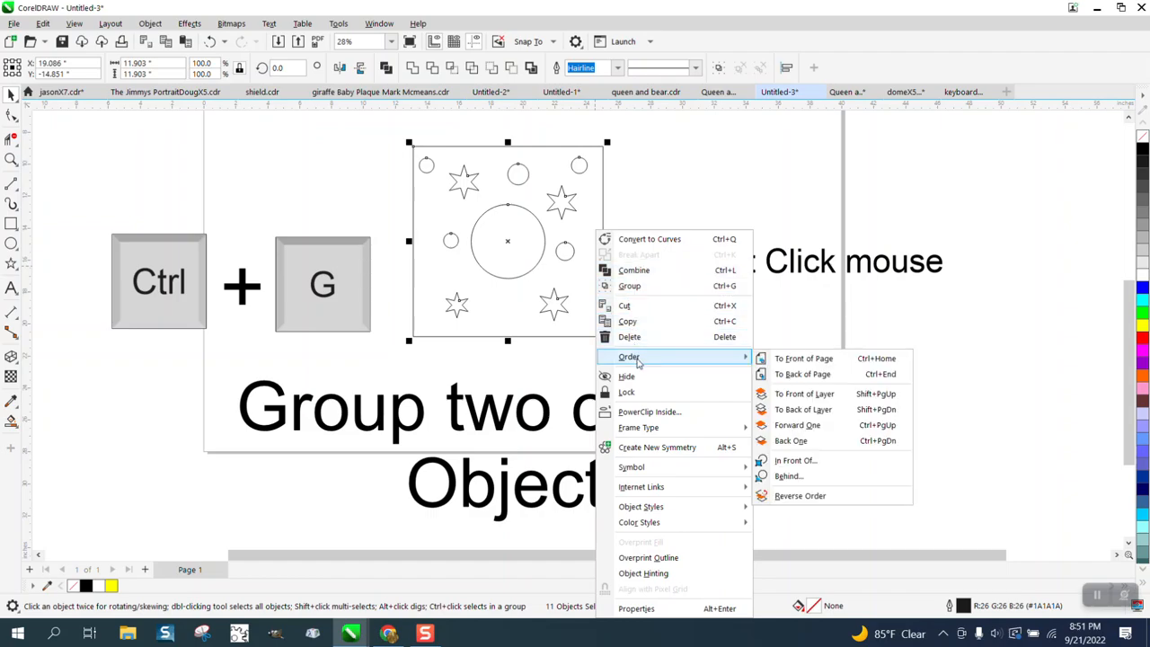
pyautogui.moveTo(649, 411)
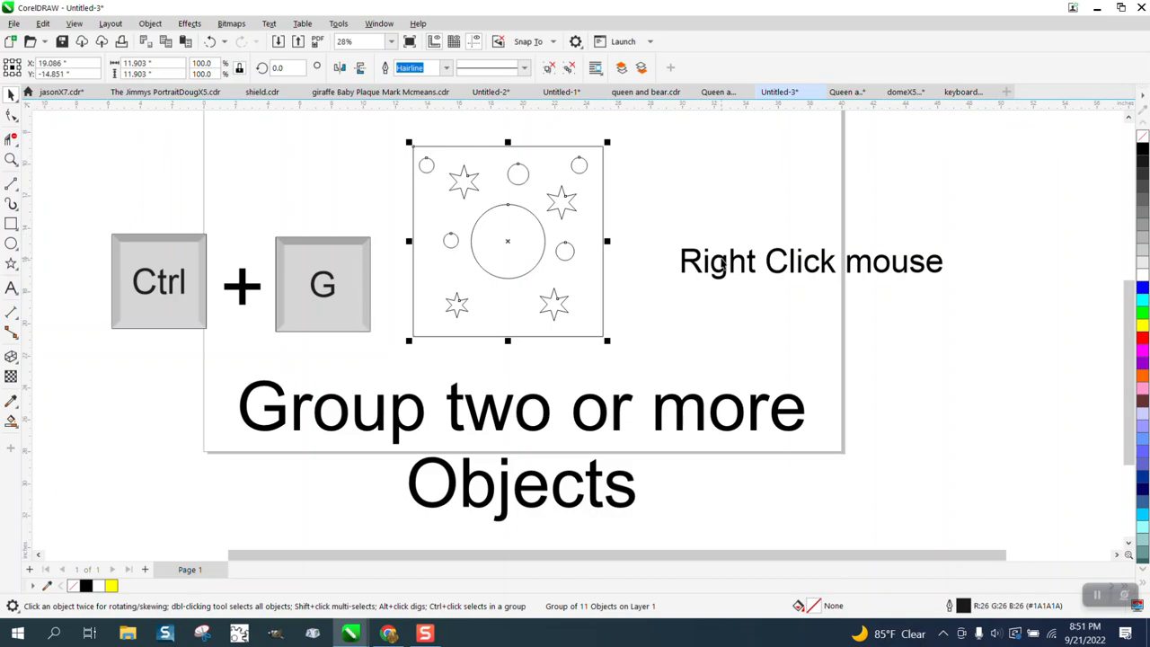
pyautogui.click(809, 261)
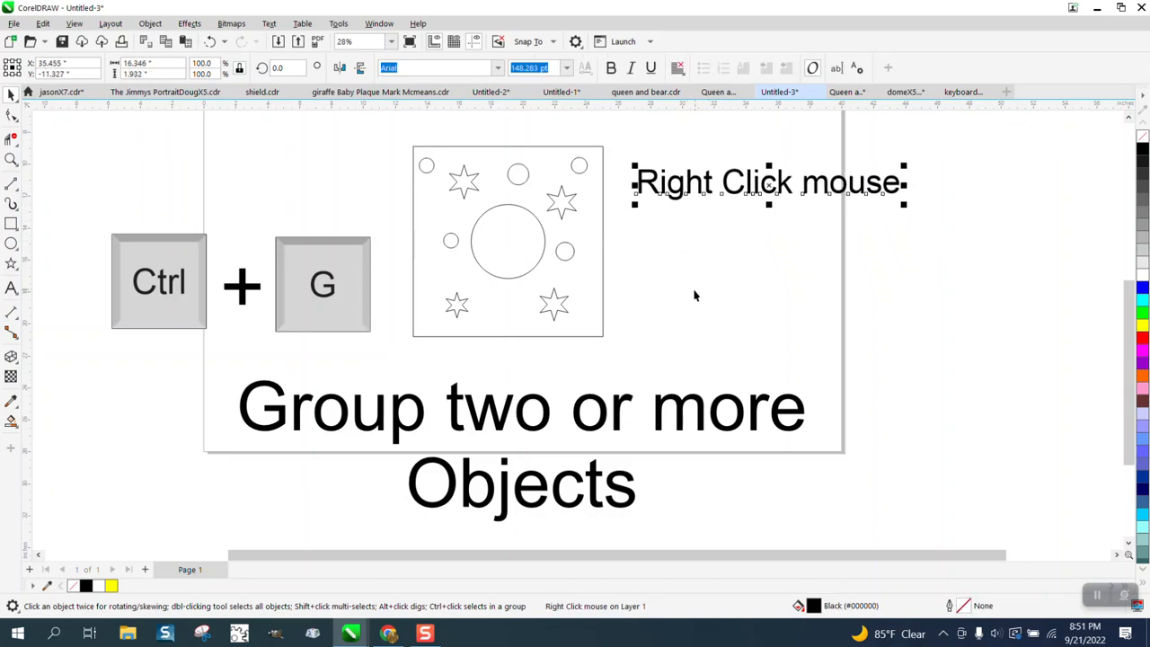